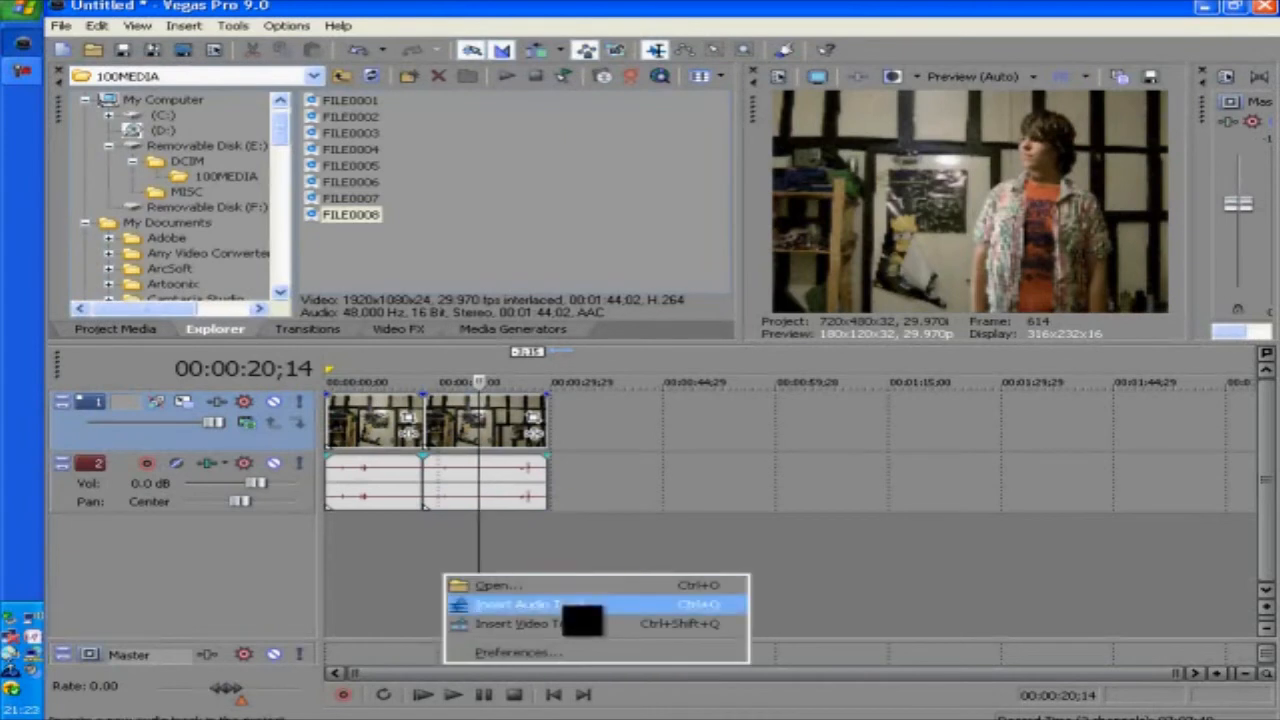
Insert a new video track and move the second clip down onto it.
{"action": "left_click", "coordinate": [520, 604]}
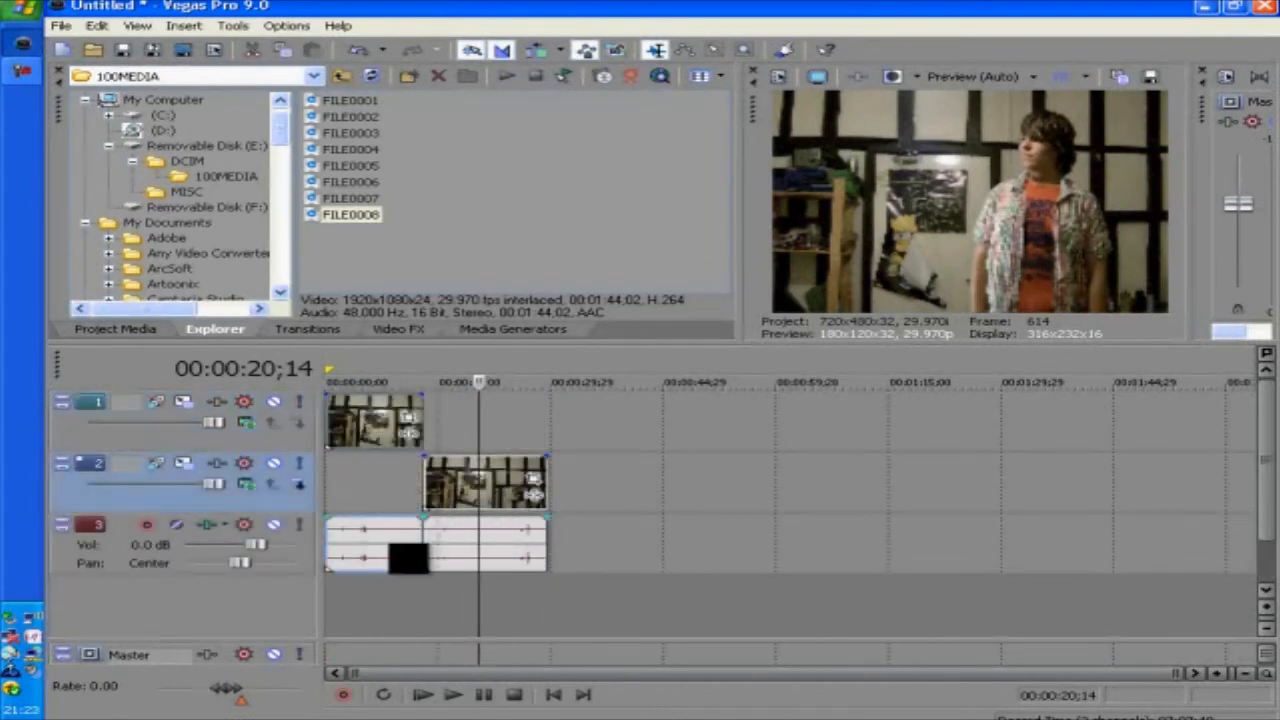
{"action": "right_click", "coordinate": [484, 486]}
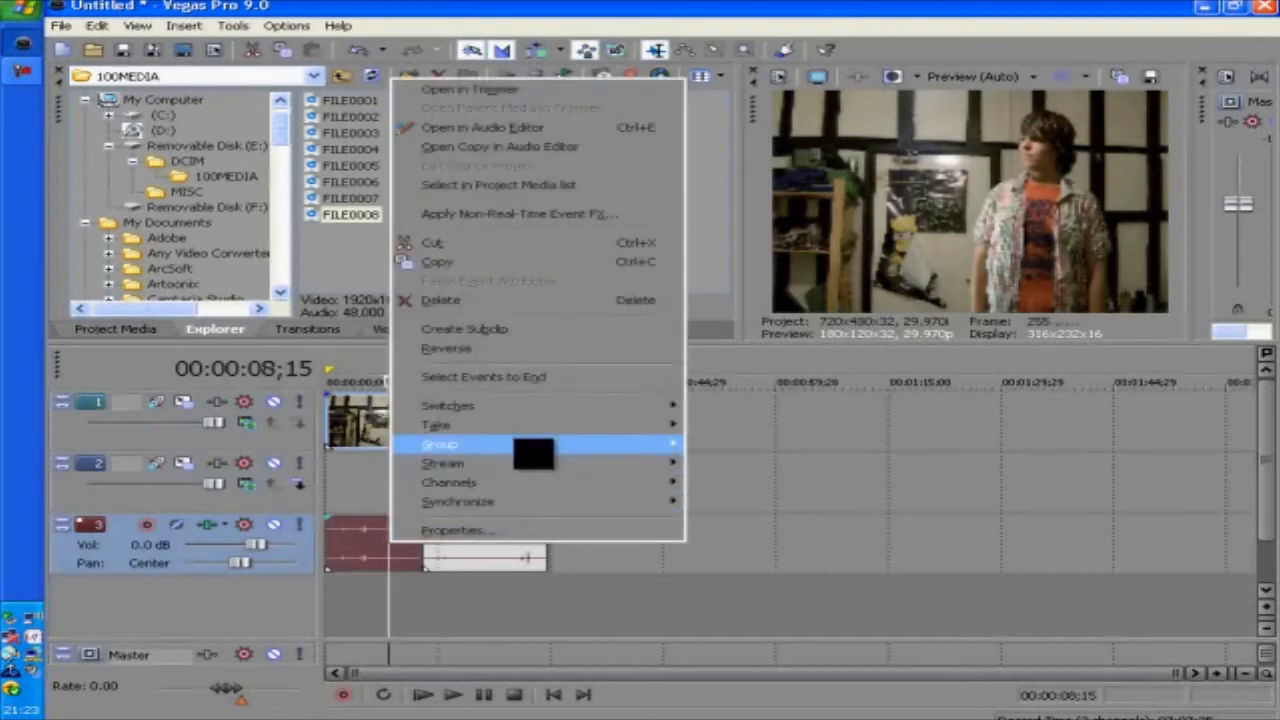
{"action": "mouse_move", "coordinate": [440, 444]}
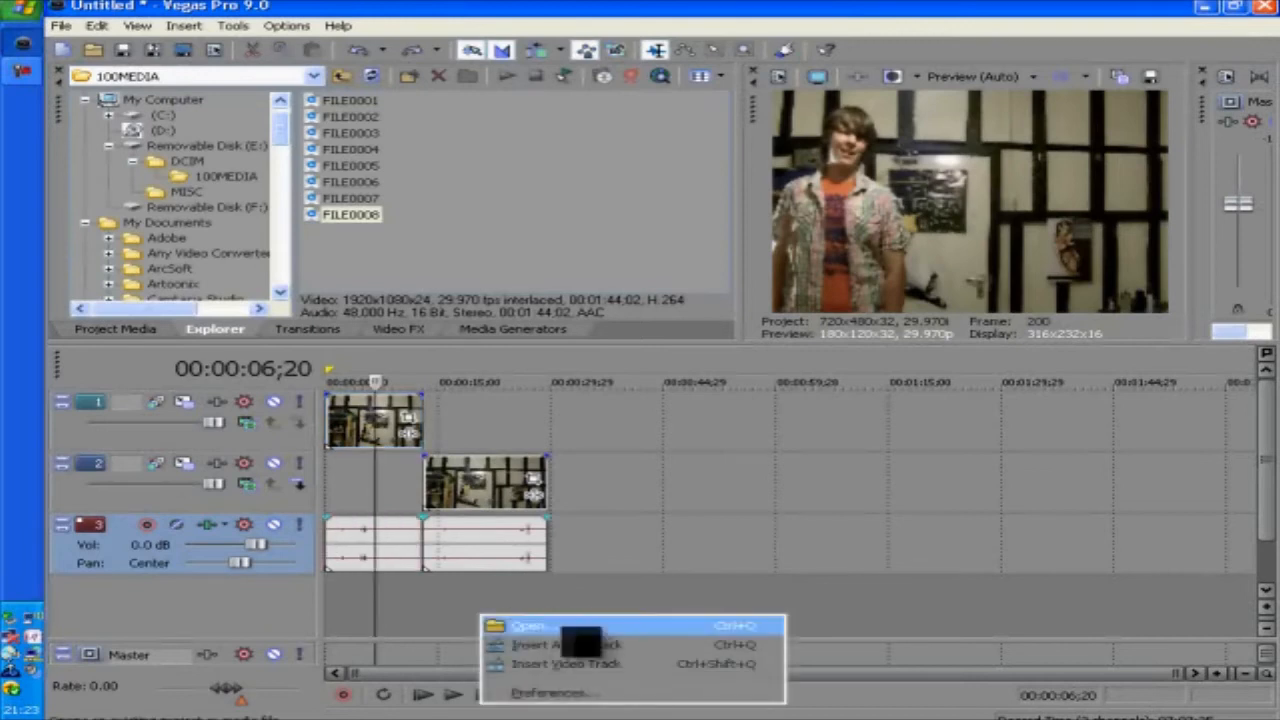
{"action": "left_click", "coordinate": [564, 664]}
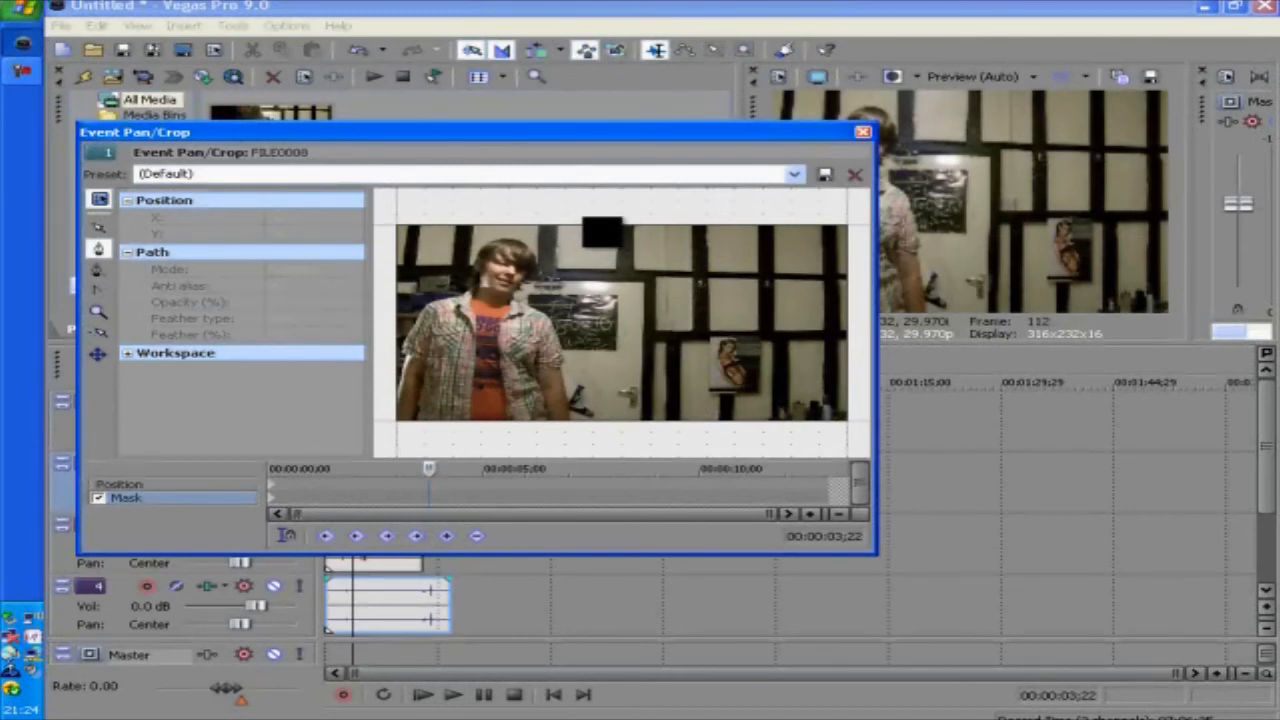
Draw a four-point rectangular mask over the left portion of the top clip's frame.
{"action": "left_click_drag", "start_coordinate": [600, 232], "coordinate": [608, 418]}
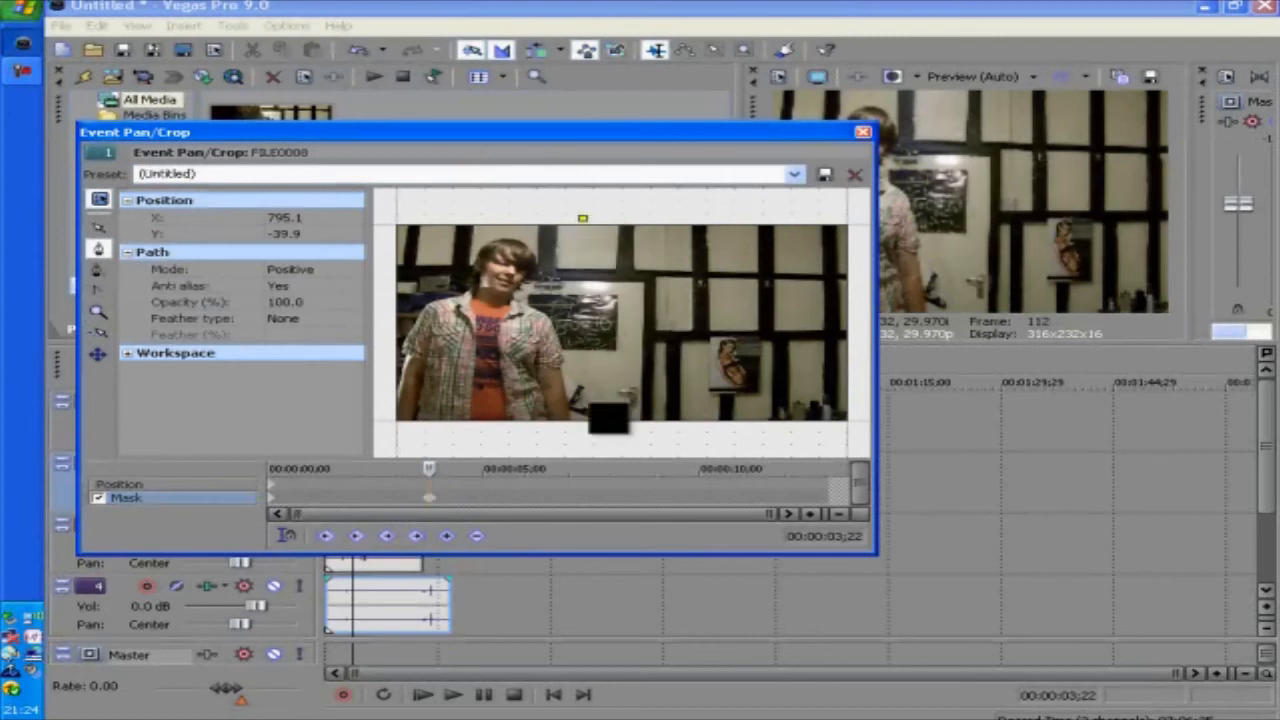
{"action": "left_click_drag", "start_coordinate": [608, 414], "coordinate": [600, 450]}
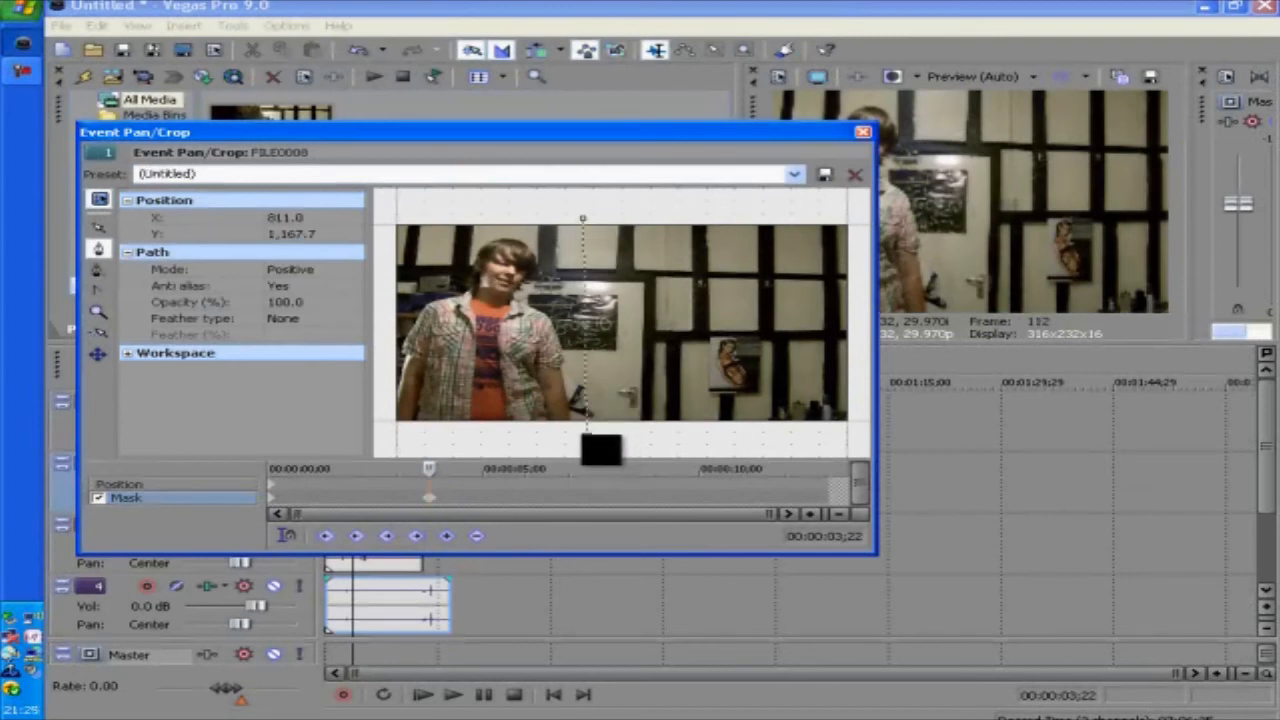
{"action": "left_click_drag", "start_coordinate": [600, 450], "coordinate": [396, 218]}
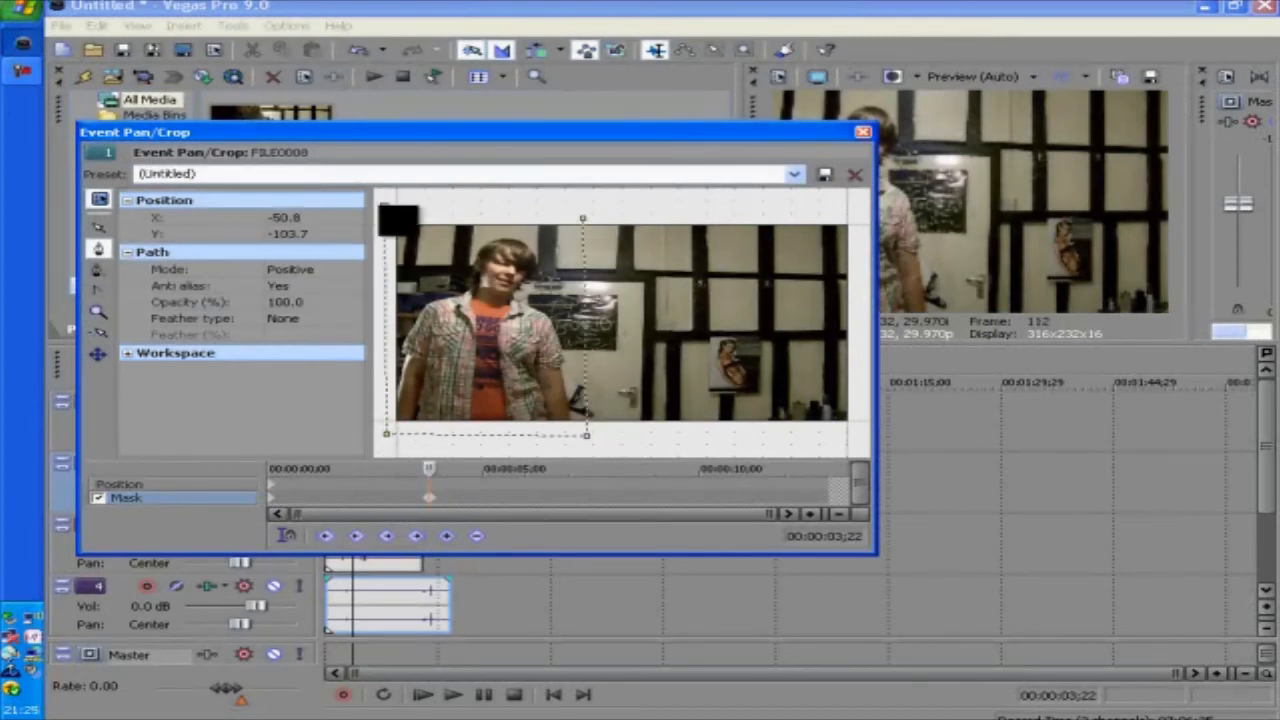
{"action": "left_click_drag", "start_coordinate": [400, 210], "coordinate": [584, 240]}
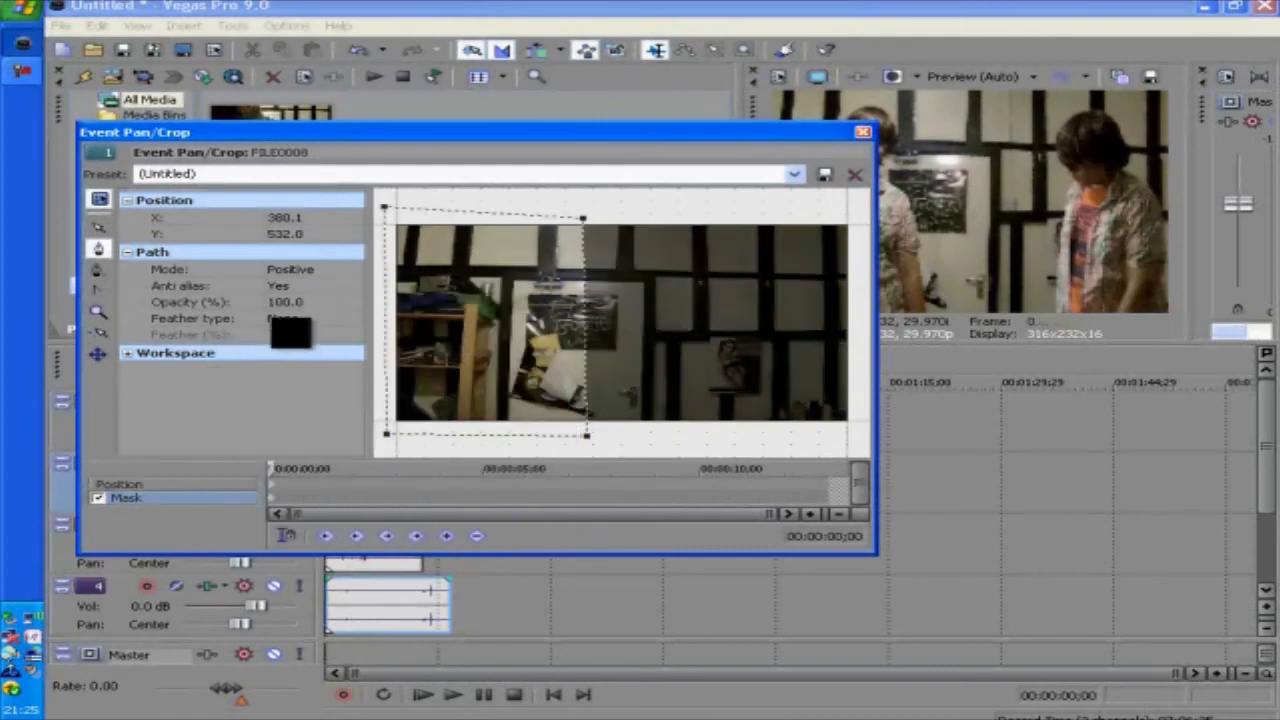
Set the mask's Feather type to Both with a feather amount of 30%.
{"action": "left_click", "coordinate": [352, 318]}
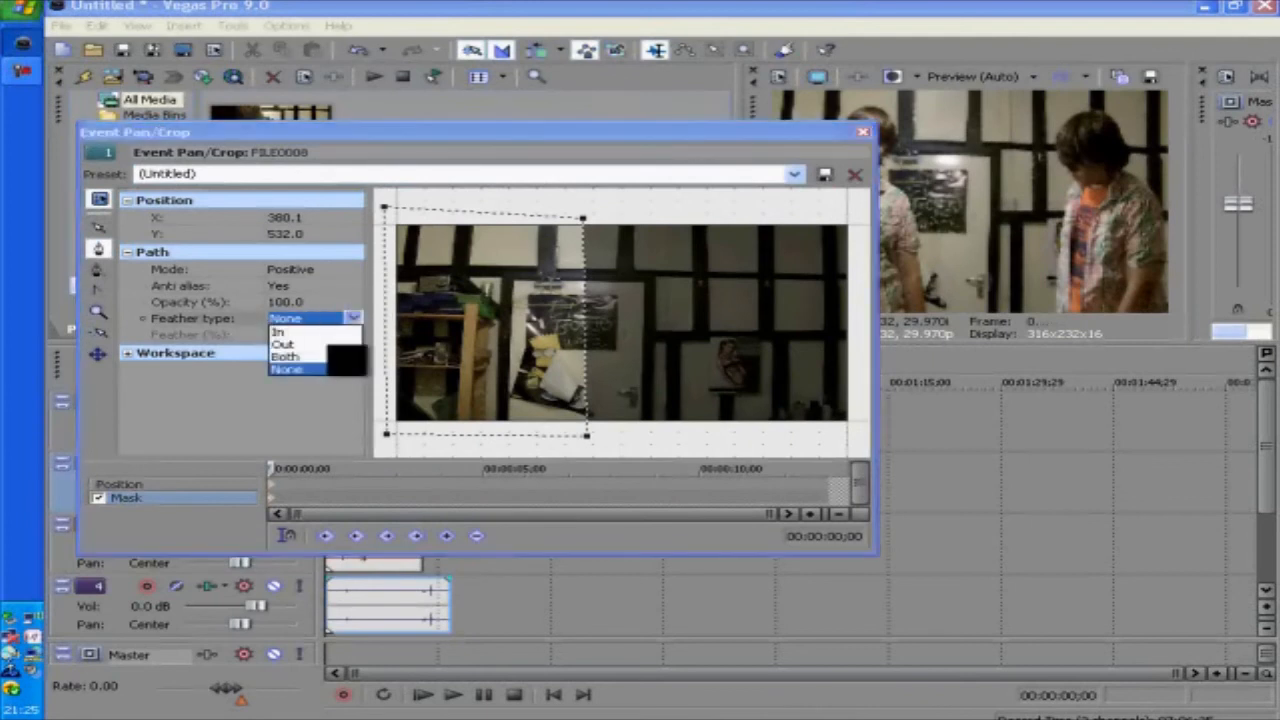
{"action": "left_click", "coordinate": [288, 356]}
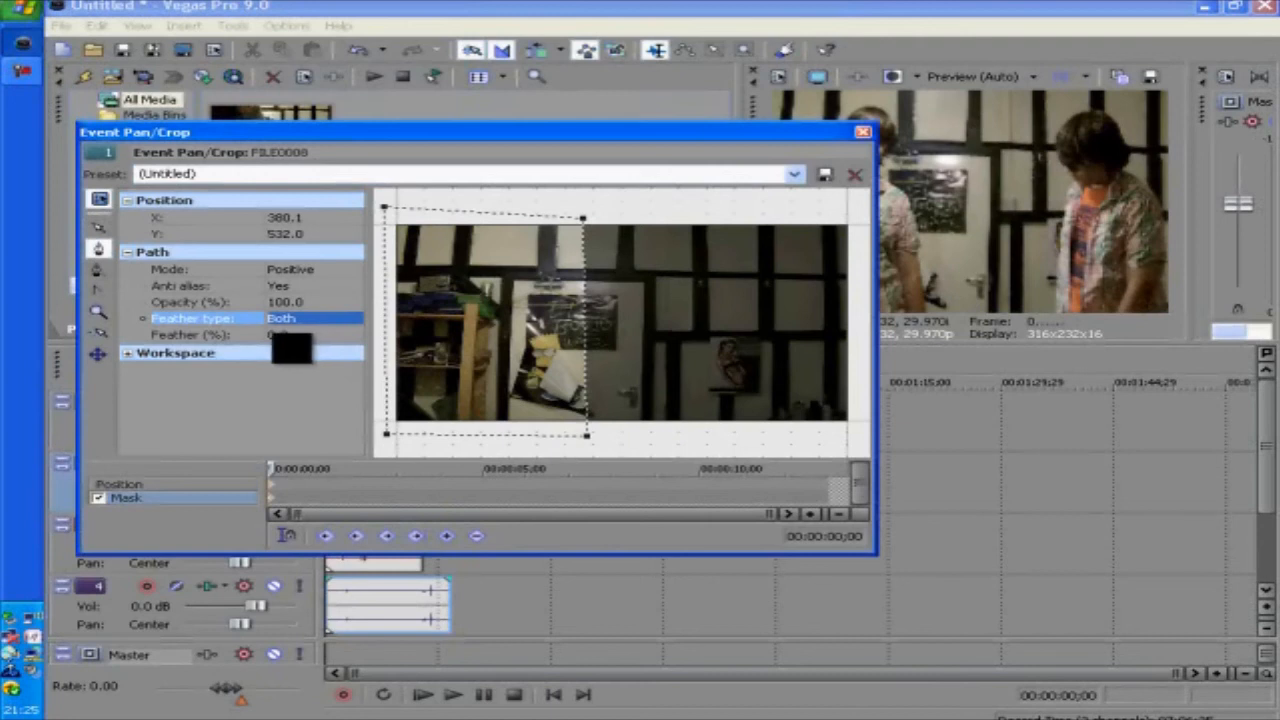
{"action": "left_click", "coordinate": [290, 334]}
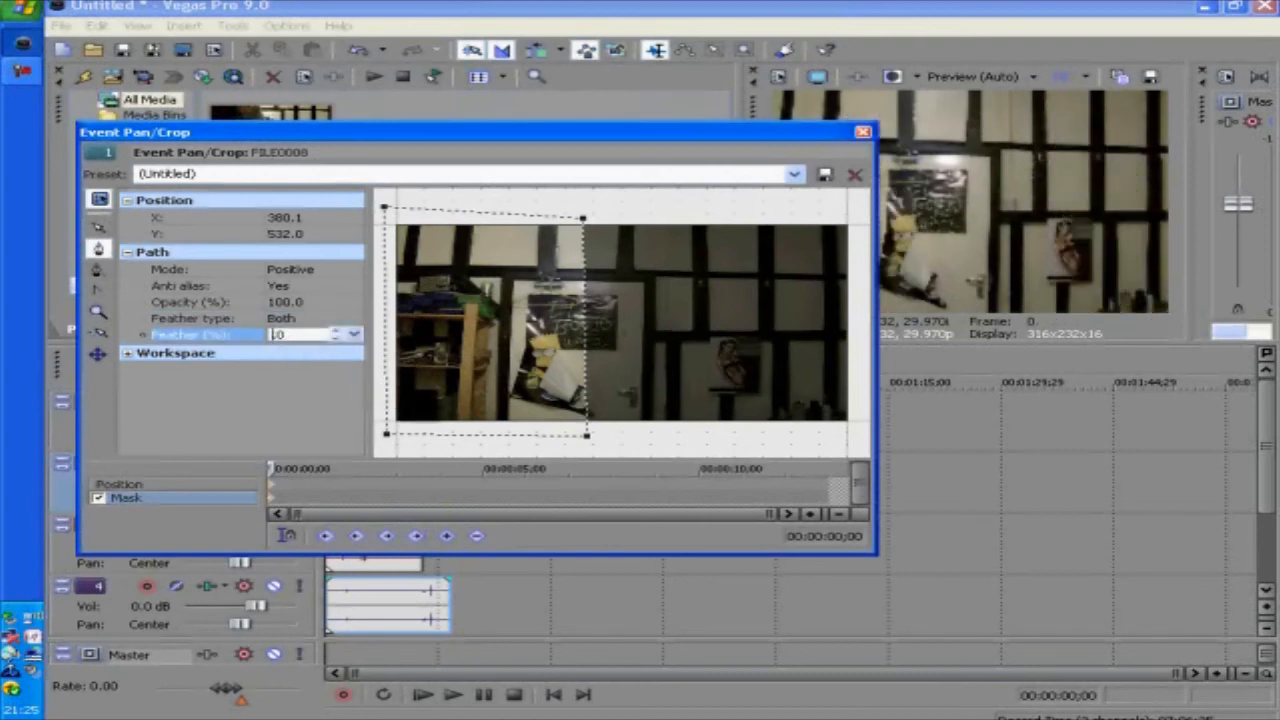
{"action": "type", "text": "30"}
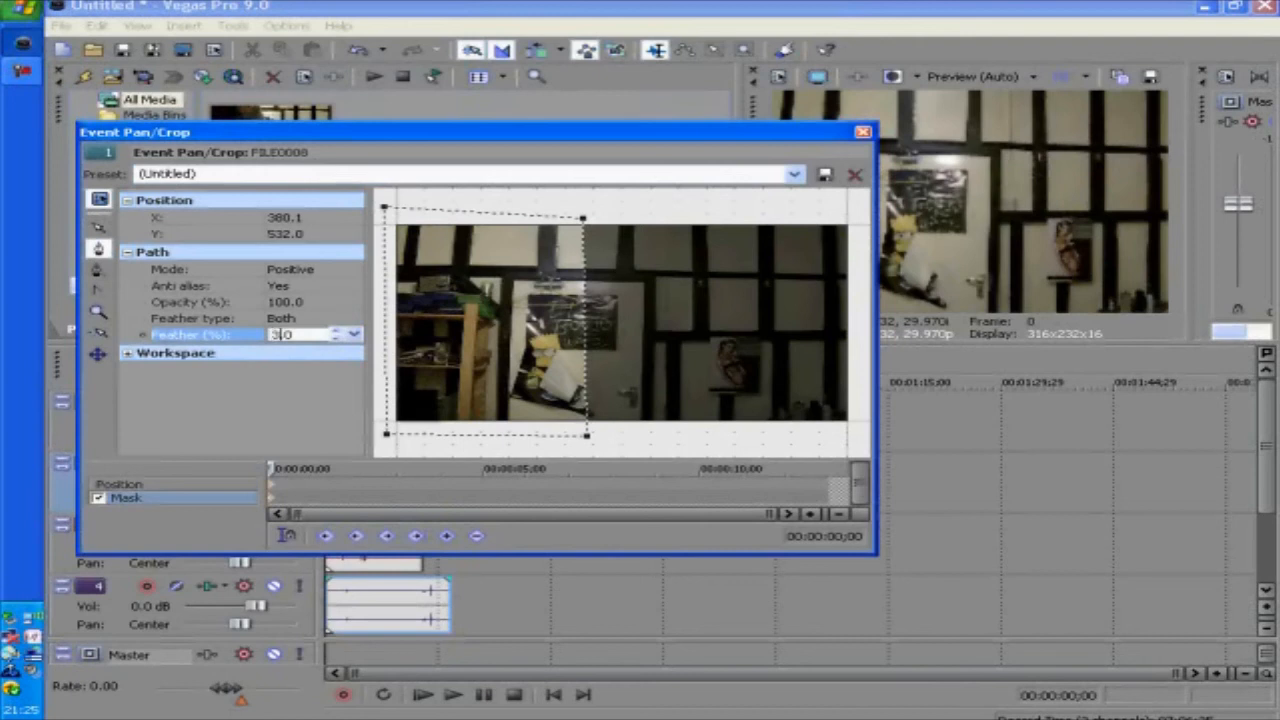
{"action": "mouse_move", "coordinate": [280, 332]}
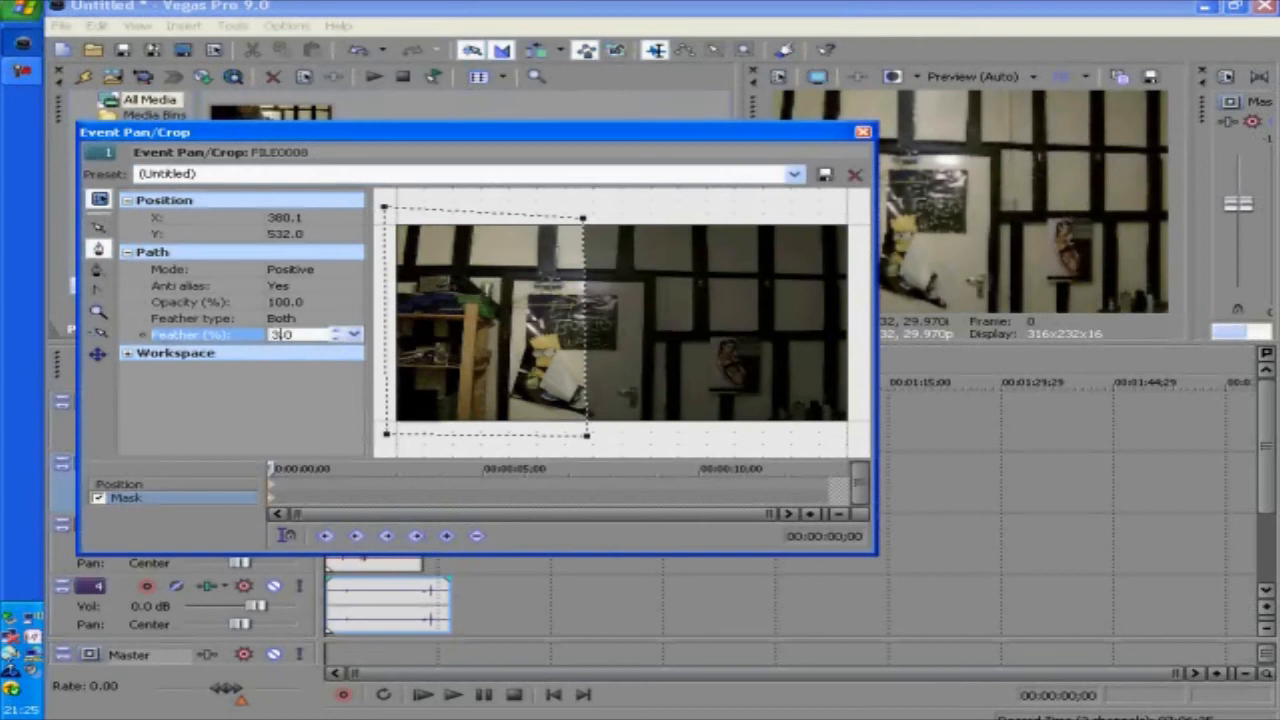